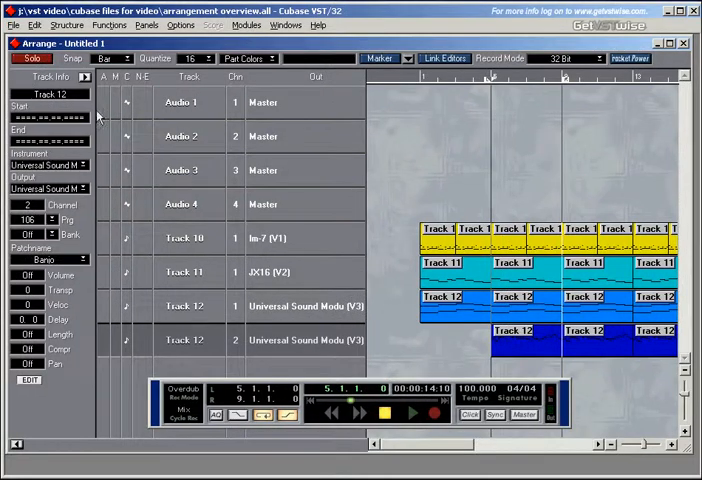
# - Rename the channel 2 Track 12 track to Banjo, after briefly naming it Lead
pyautogui.doubleClick(52, 93)
pyautogui.write('Banjo')
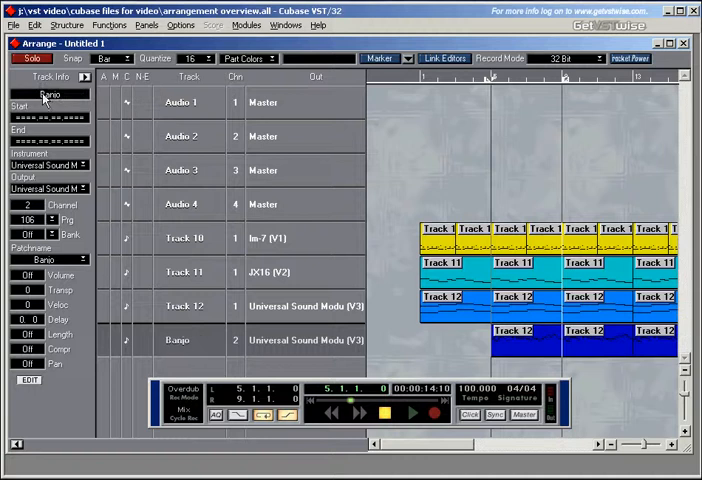
pyautogui.doubleClick(178, 339)
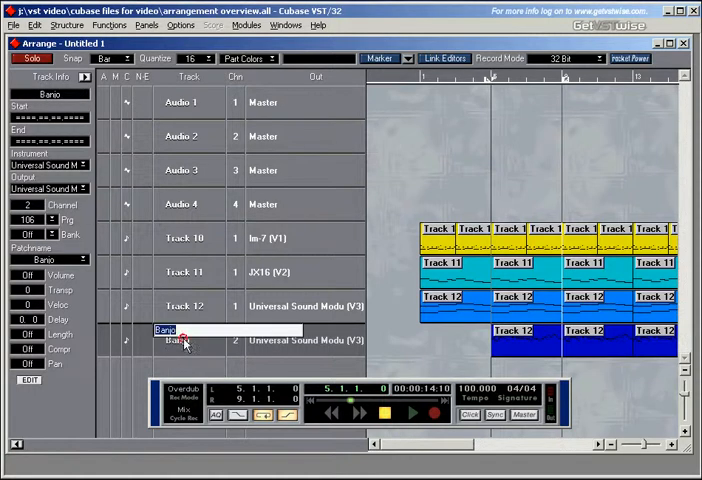
pyautogui.write('Lead')
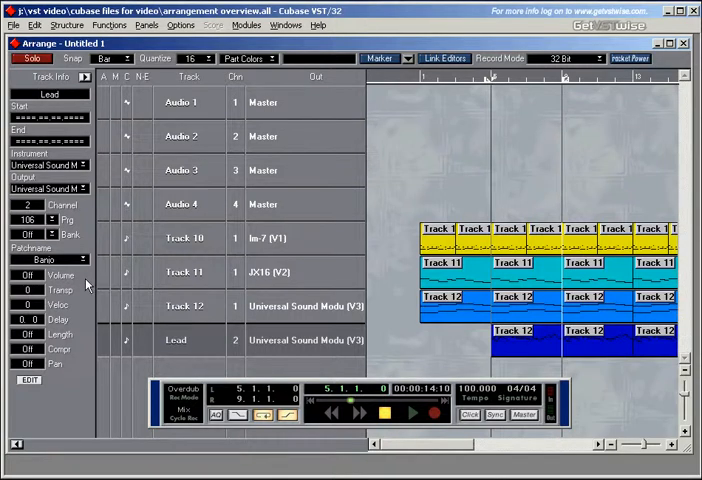
pyautogui.doubleClick(175, 339)
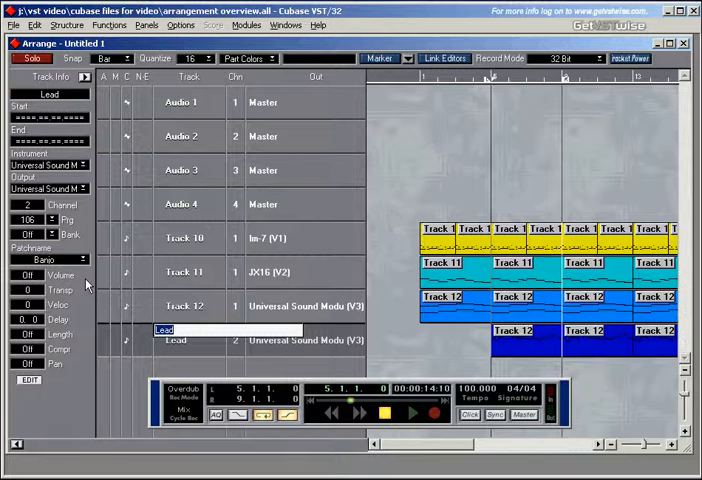
pyautogui.write('Banjo')
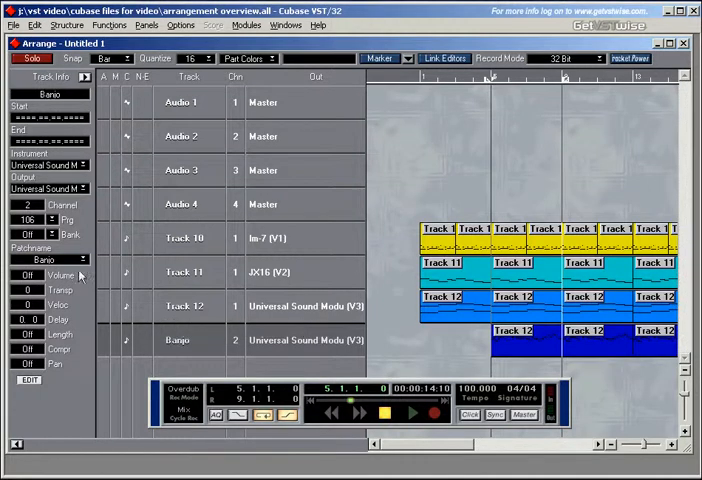
pyautogui.moveTo(165, 223)
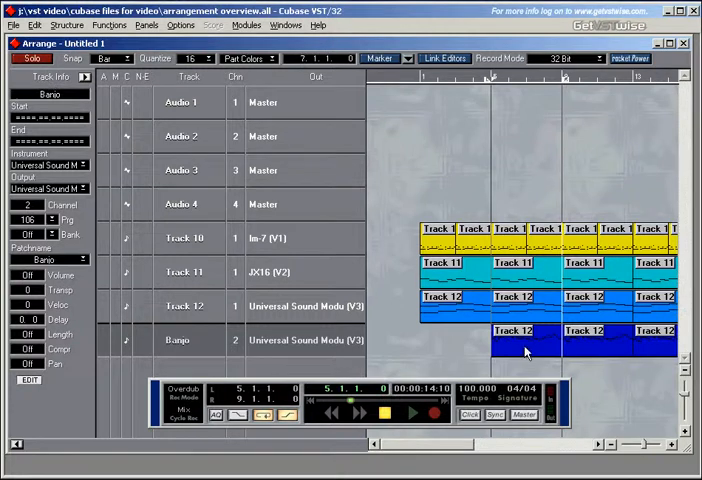
# - Select the first part on the Banjo track so Part Info shows its settings
pyautogui.click(512, 340)
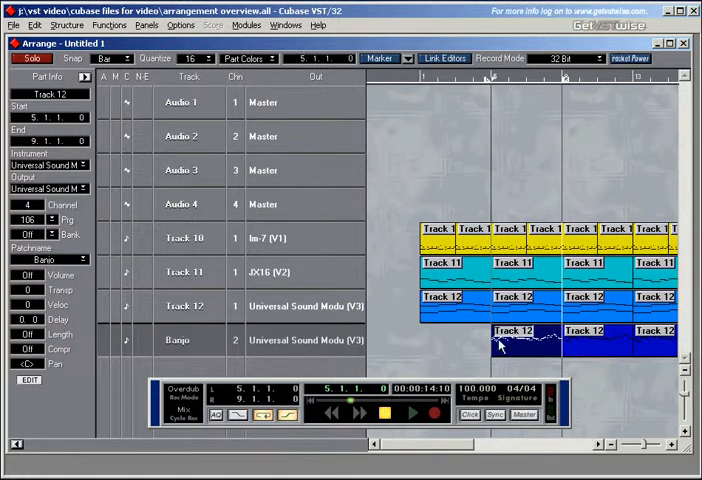
pyautogui.click(513, 331)
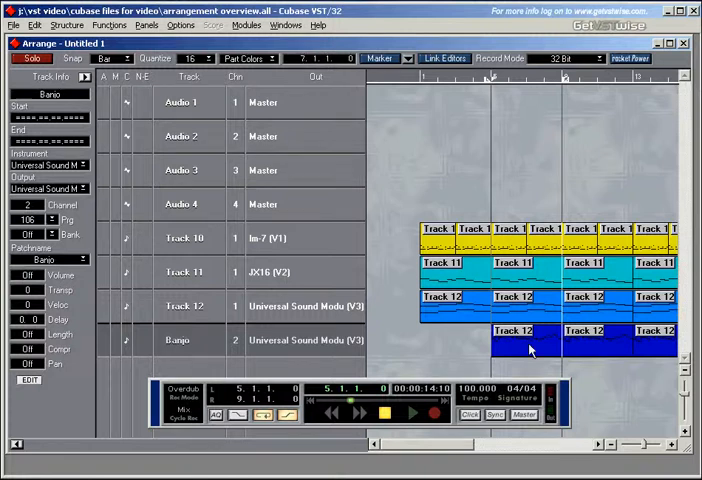
pyautogui.click(513, 340)
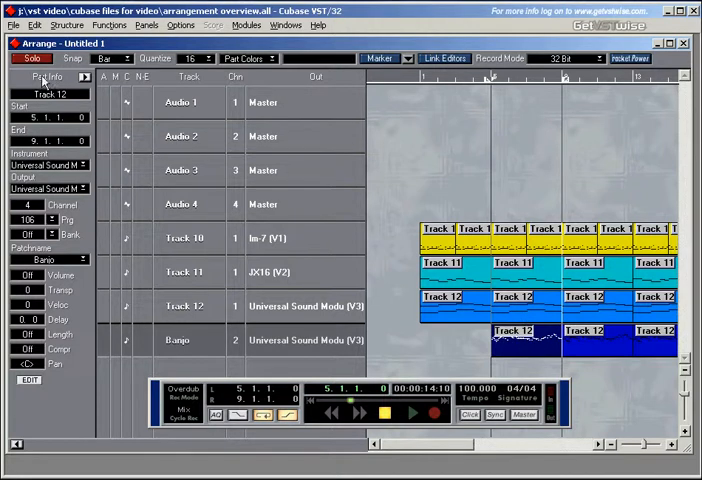
pyautogui.doubleClick(50, 94)
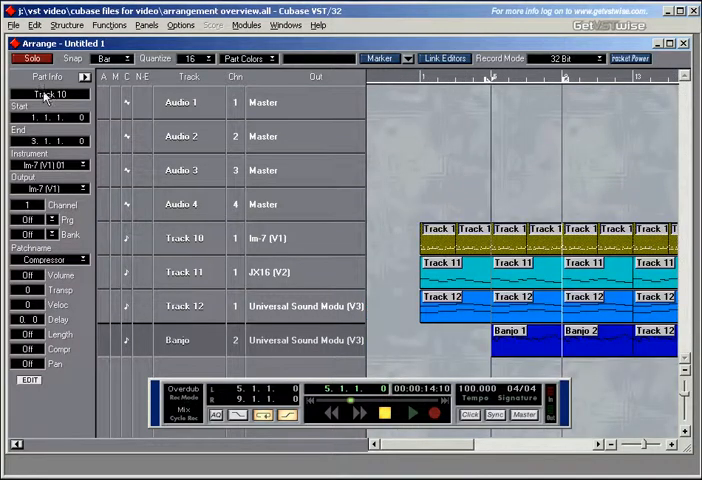
# - Name Track 10's parts Drum and start renaming Track 10 to Drums
pyautogui.doubleClick(45, 93)
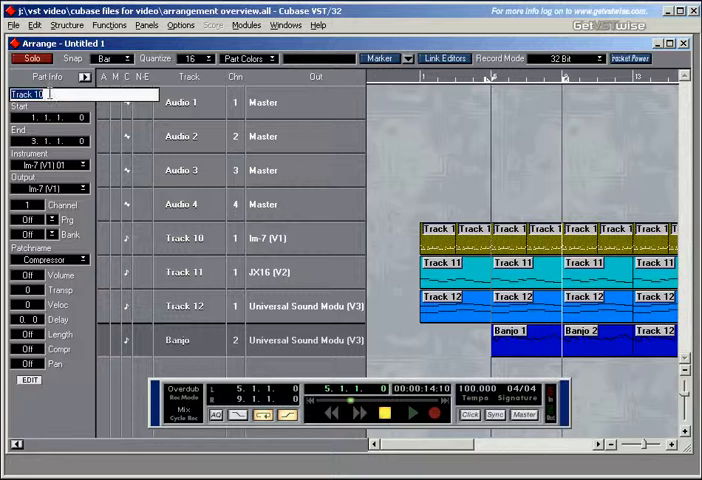
pyautogui.write('Drum')
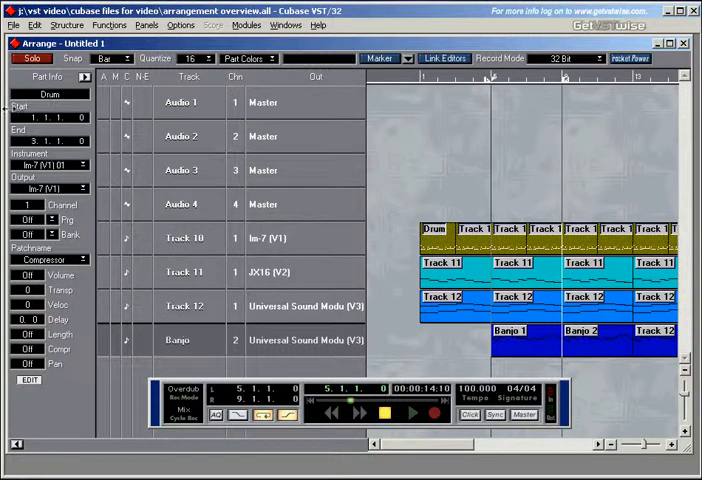
pyautogui.doubleClick(40, 93)
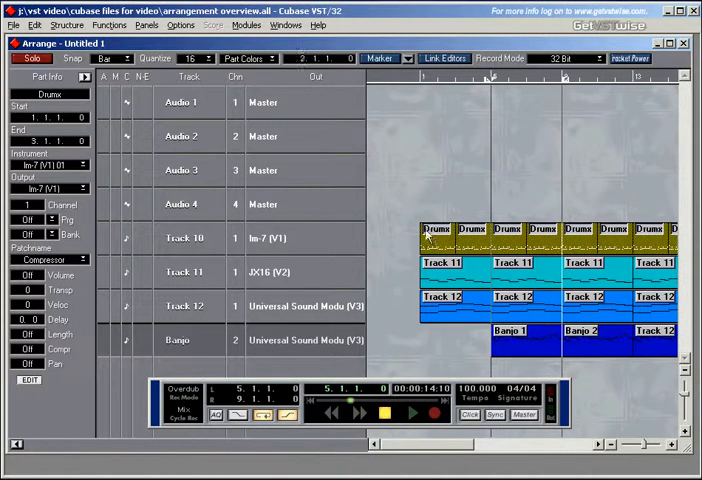
pyautogui.click(180, 340)
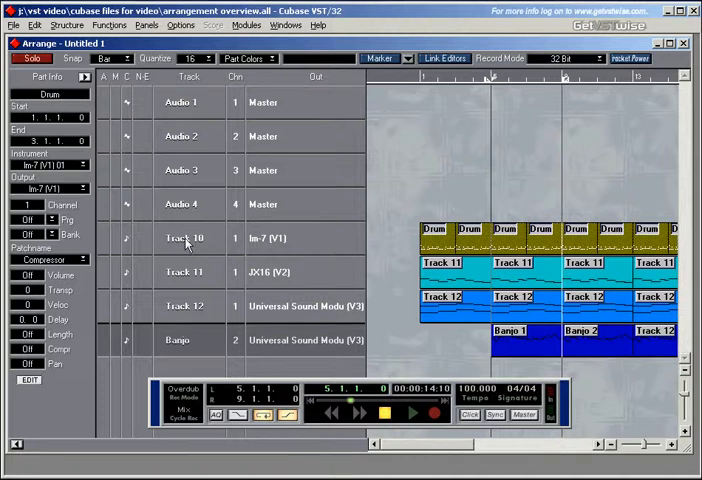
pyautogui.doubleClick(187, 238)
pyautogui.write('Drums')
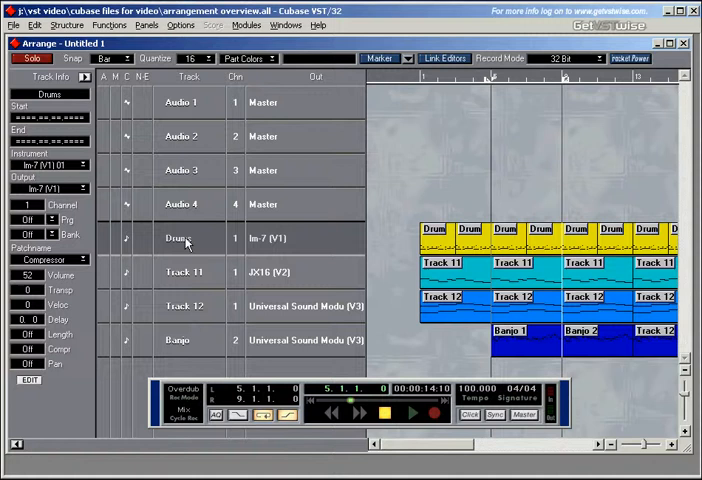
# - Rename Track 11 and its parts to Bass, then begin renaming channel 1 Track 12
pyautogui.click(184, 272)
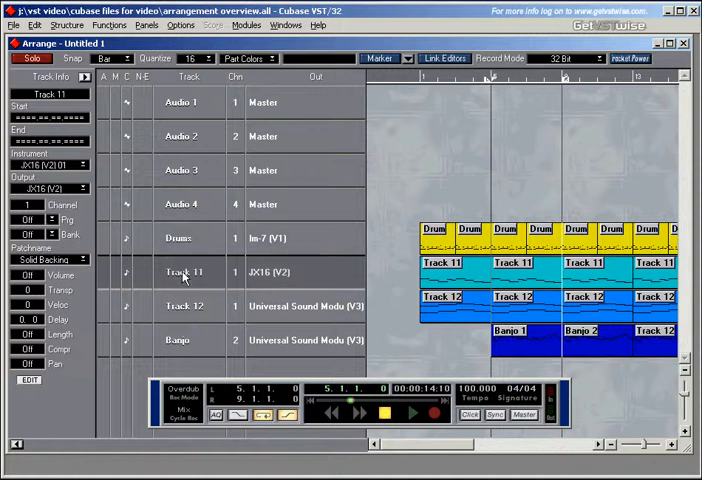
pyautogui.doubleClick(183, 273)
pyautogui.write('Bass')
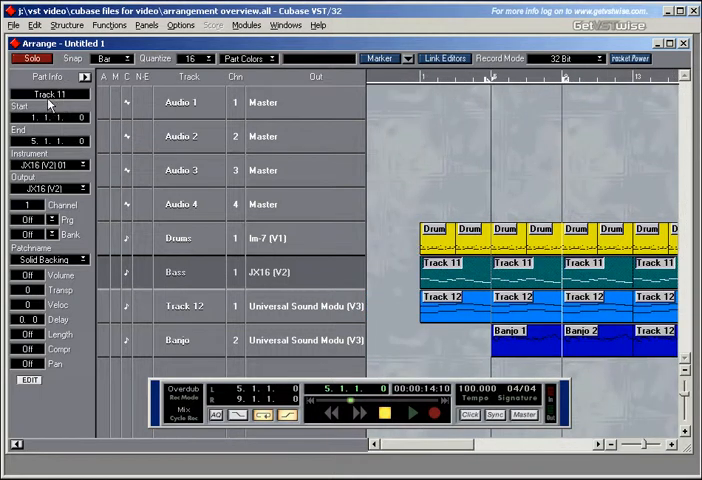
pyautogui.doubleClick(47, 93)
pyautogui.write('Bass')
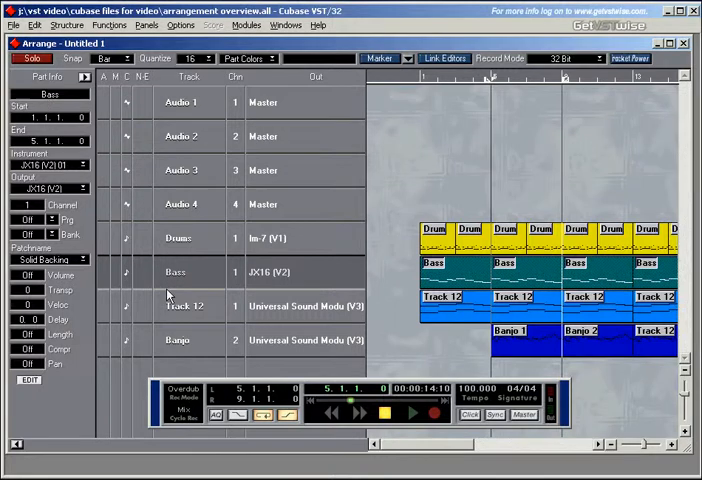
pyautogui.click(185, 306)
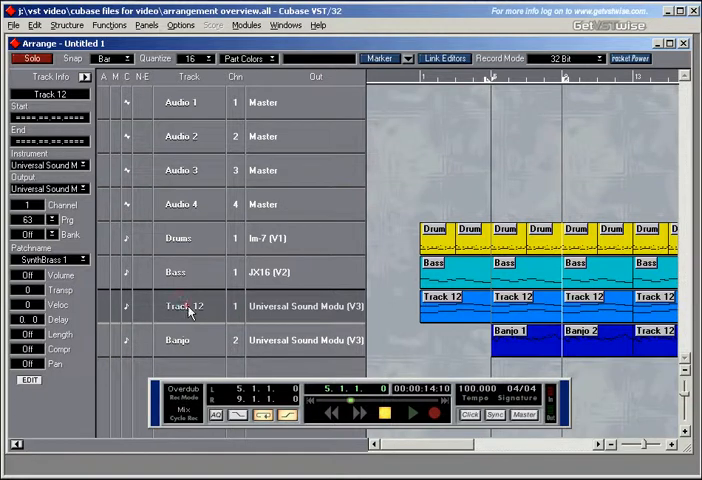
pyautogui.doubleClick(185, 305)
pyautogui.write('Harm')
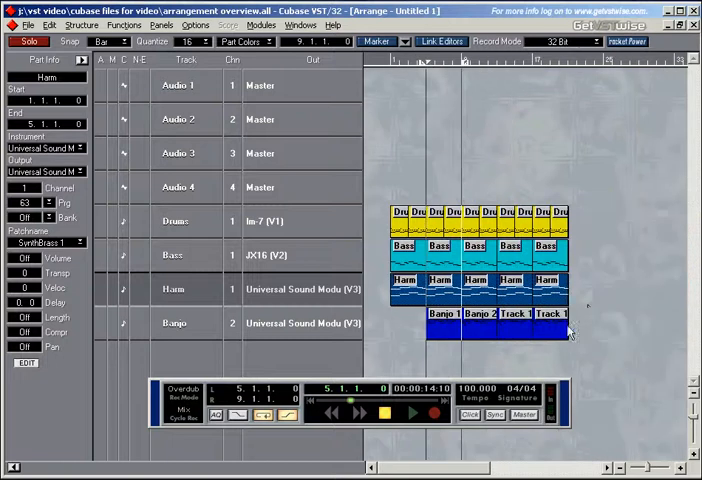
# - Choose a command from a part's right-click menu in the arrangement
pyautogui.rightClick(570, 330)
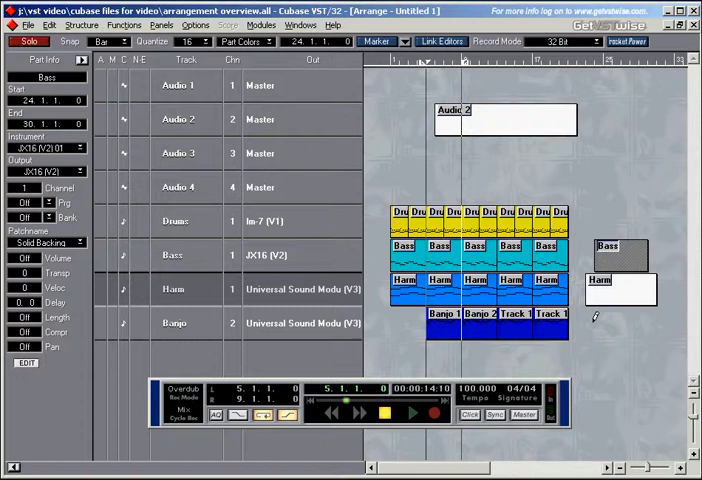
pyautogui.click(620, 313)
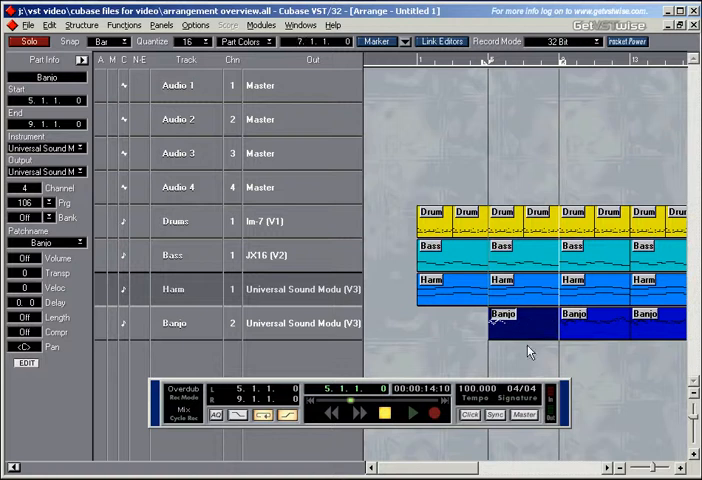
# - Deselect the Banjo part by clicking in the track list
pyautogui.click(173, 289)
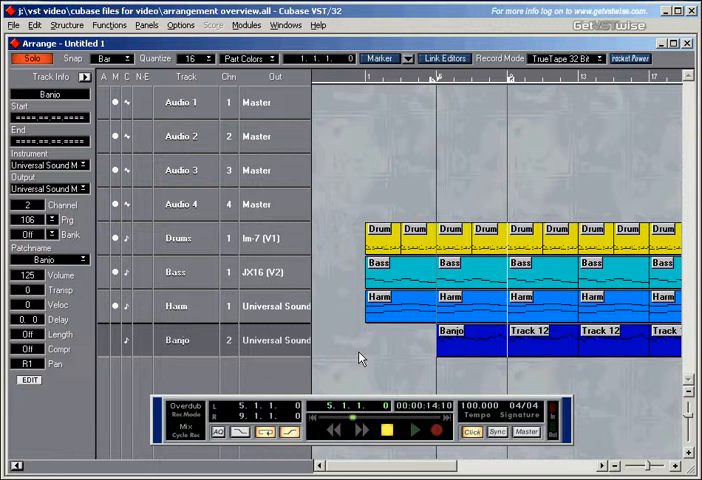
# - Select the first Banjo part and raise its volume to 127
pyautogui.click(455, 330)
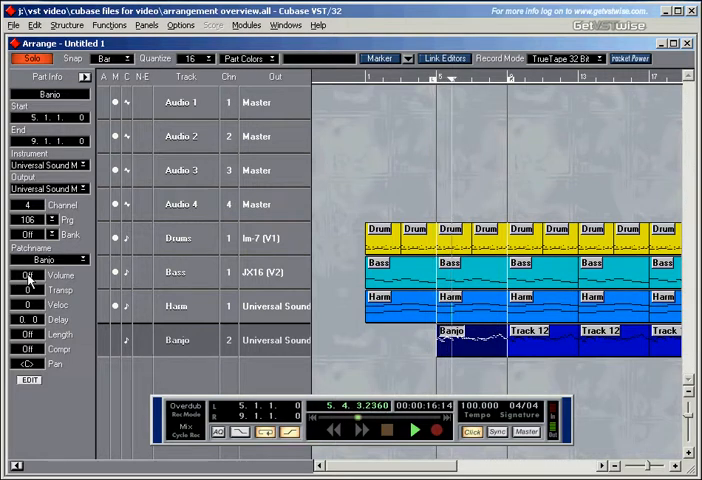
pyautogui.click(413, 429)
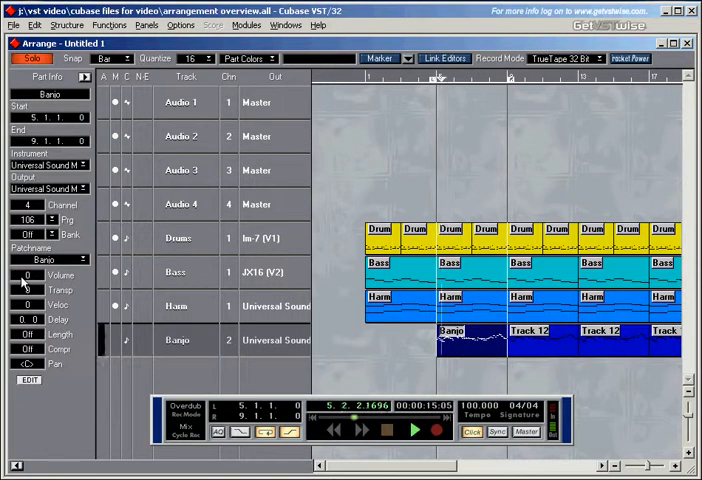
pyautogui.click(414, 430)
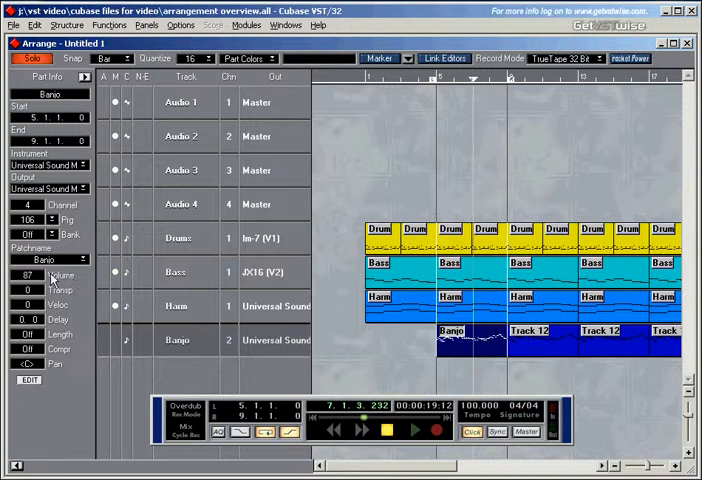
pyautogui.click(29, 275)
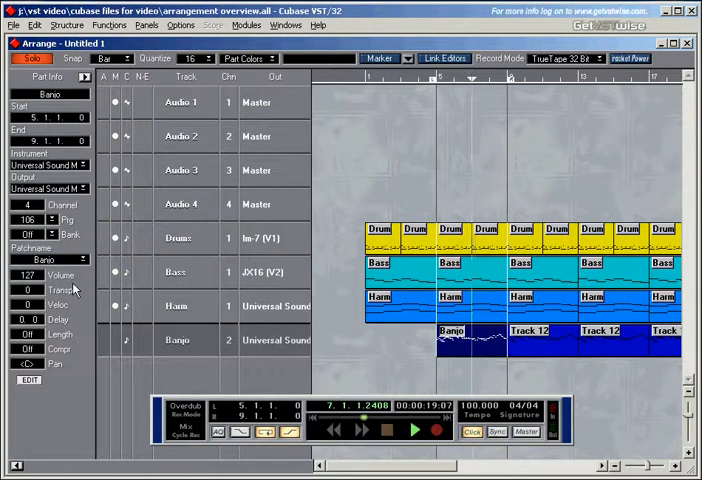
# - Transpose the Banjo part to 7, then to -5
pyautogui.click(414, 430)
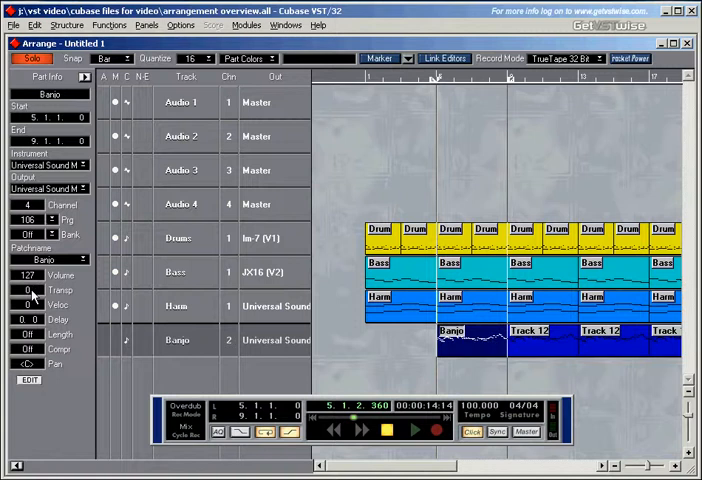
pyautogui.click(29, 290)
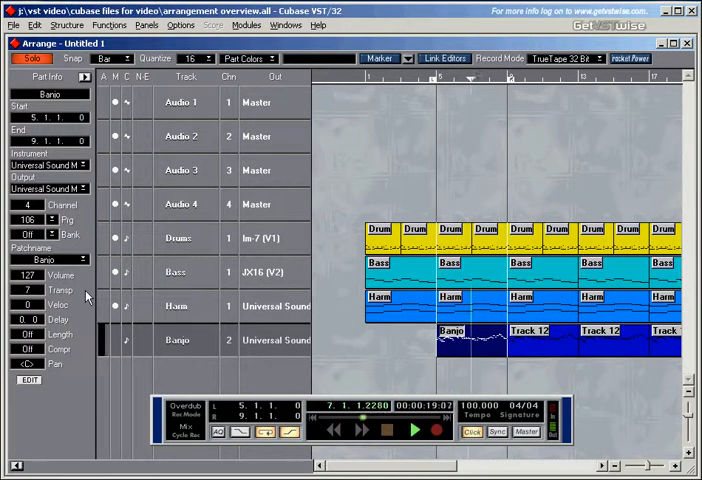
pyautogui.click(413, 430)
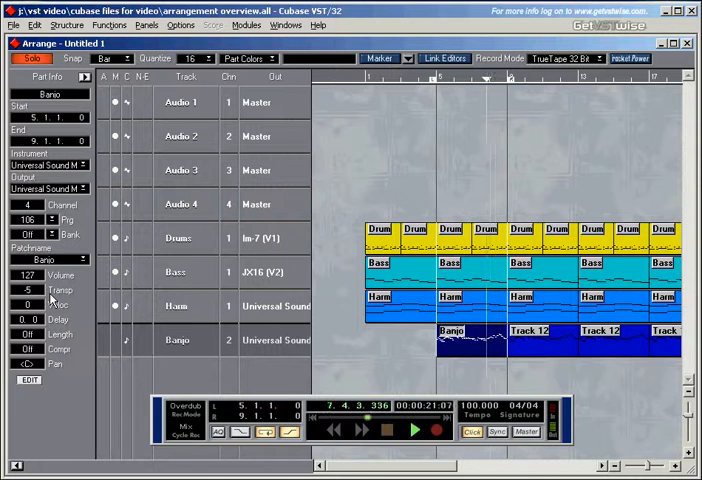
pyautogui.click(414, 430)
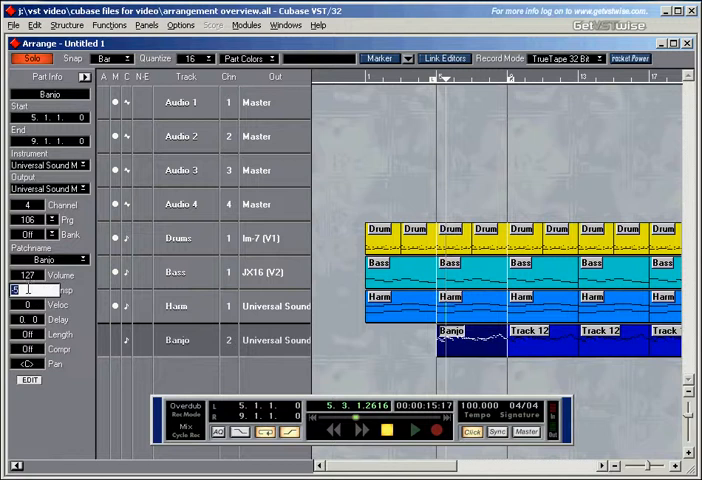
# - Reset the Banjo part's transpose to 0 and try delay values of 2.0 and -1.160
pyautogui.tripleClick(20, 290)
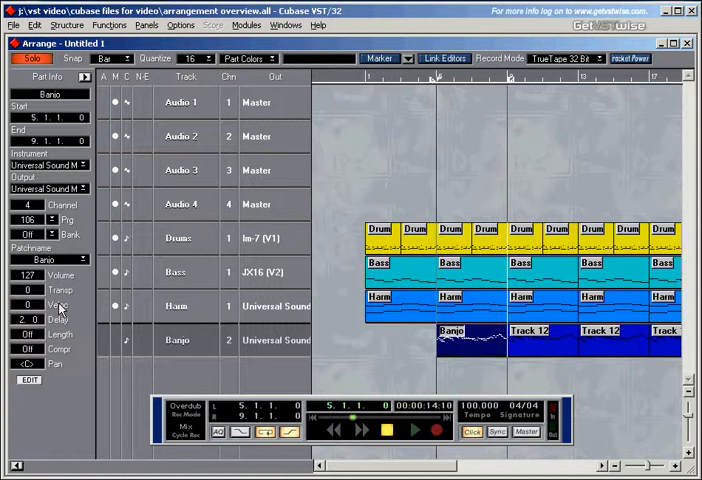
pyautogui.click(413, 430)
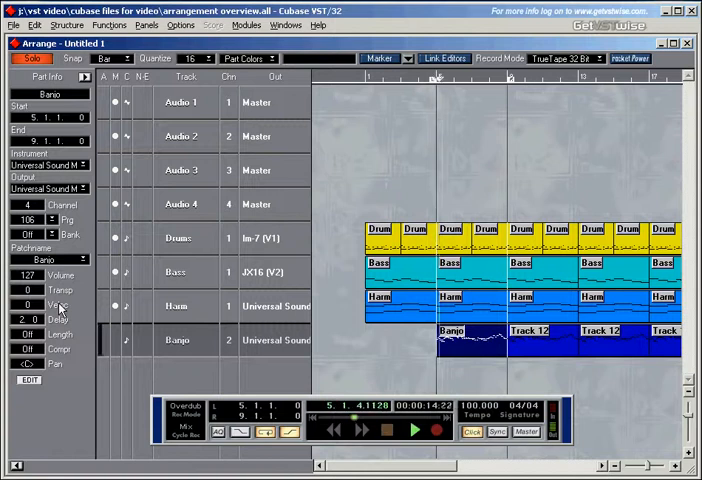
pyautogui.click(387, 430)
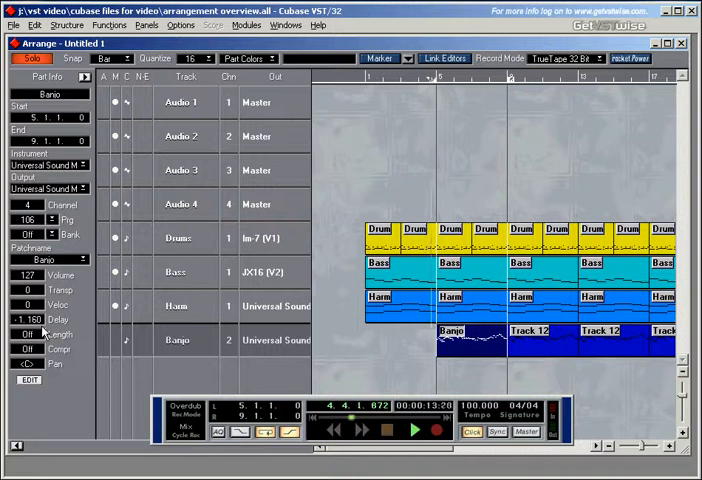
pyautogui.click(413, 430)
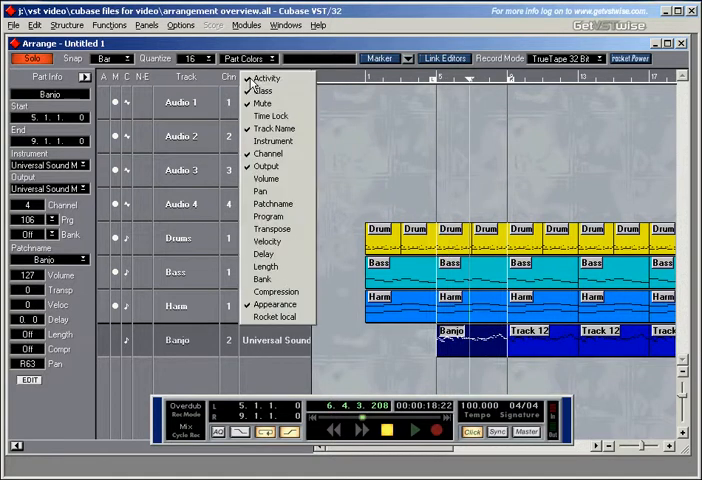
# - Tick Pan in the track list column menu to show a Pan column
pyautogui.click(260, 191)
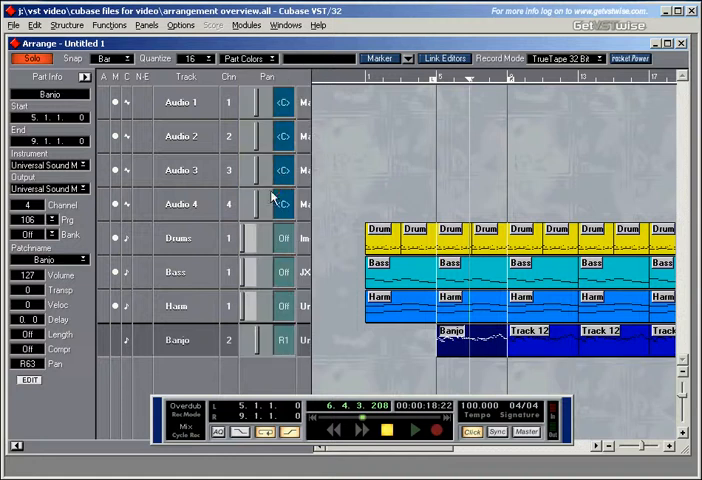
pyautogui.moveTo(287, 67)
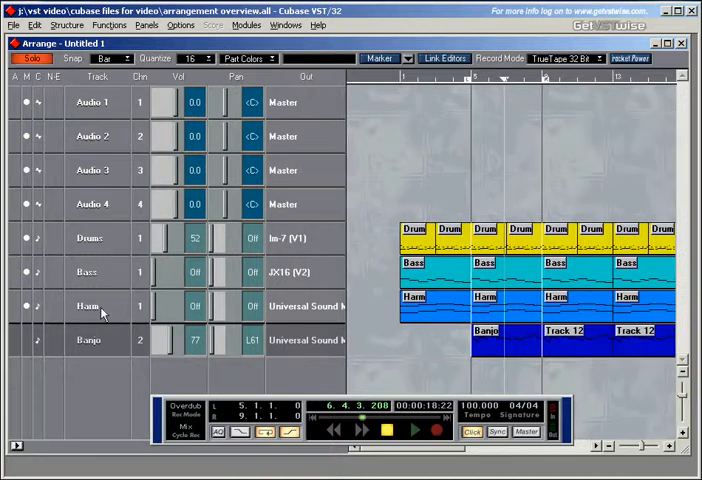
pyautogui.moveTo(205, 137)
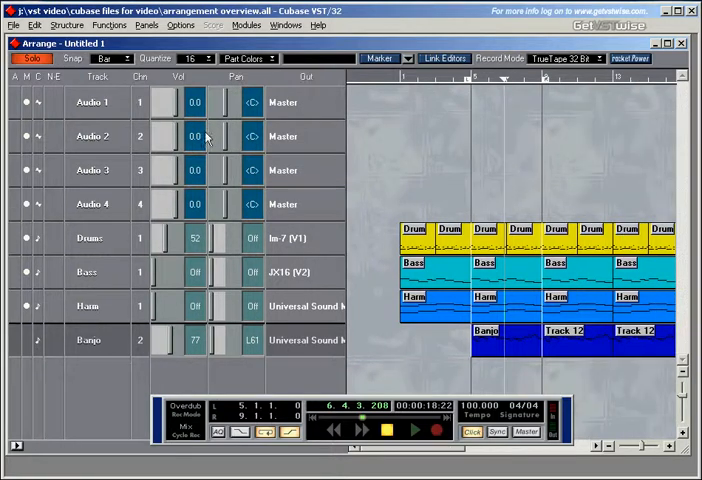
pyautogui.moveTo(90, 292)
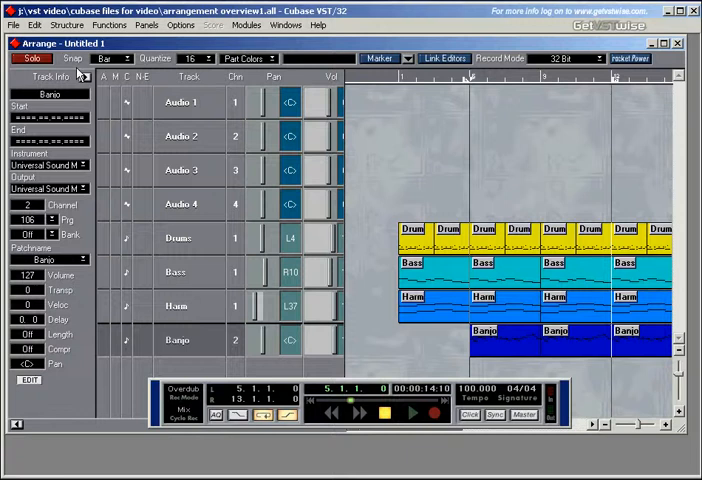
pyautogui.moveTo(48, 84)
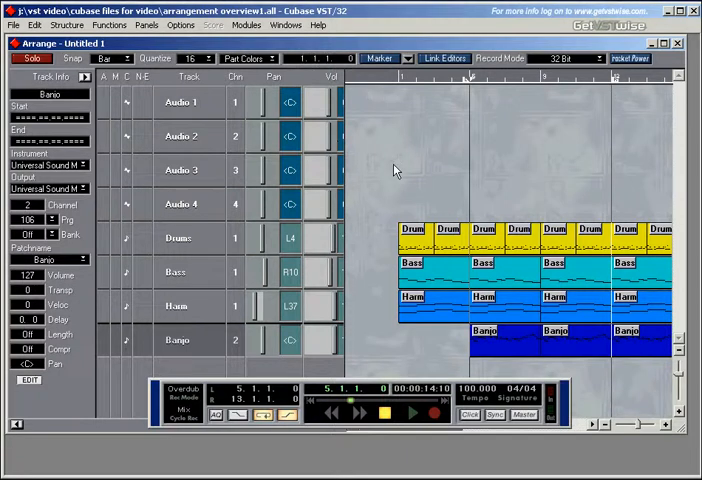
# - Set the pan position of the split Banjo pieces in Part Info
pyautogui.click(411, 413)
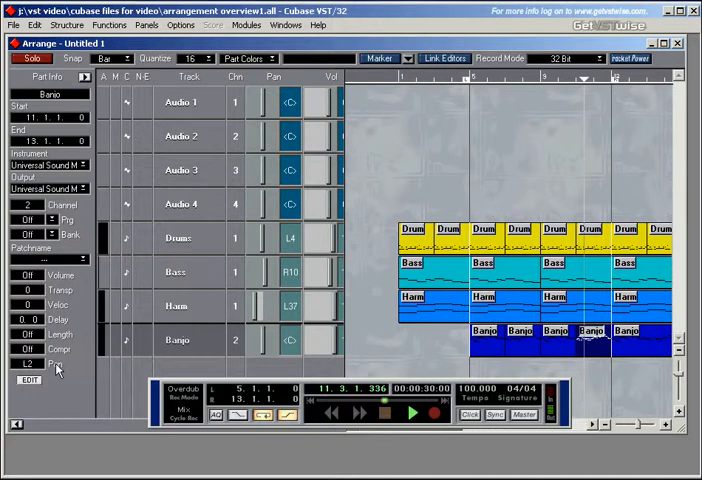
pyautogui.click(412, 412)
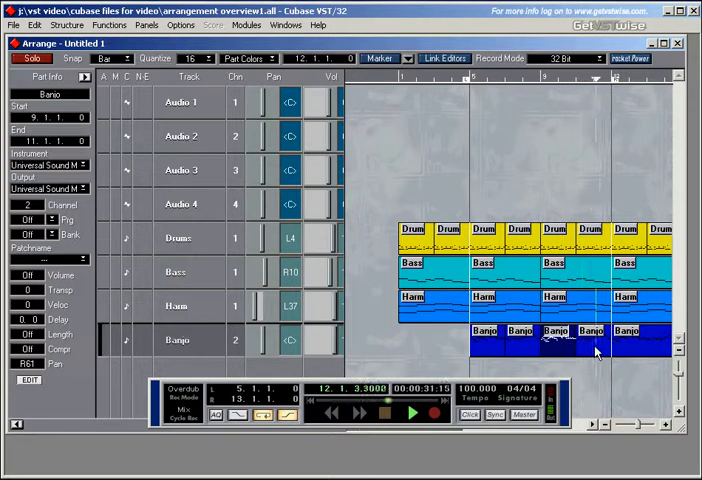
pyautogui.click(412, 413)
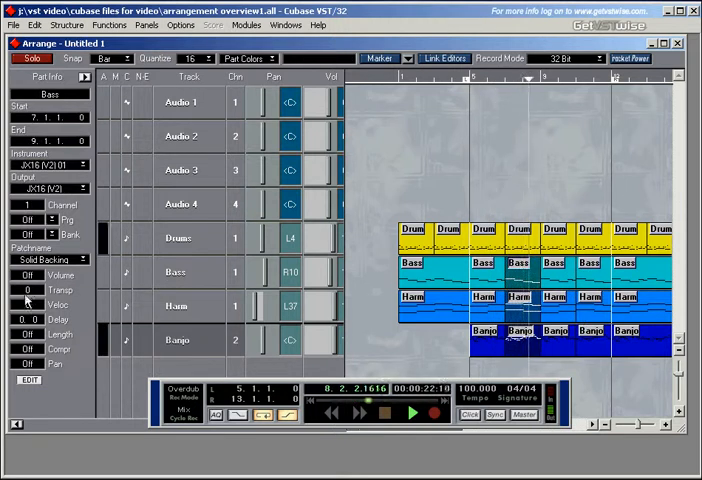
# - Transpose the bar 7–9 parts by 3, bars 9–11 by 6, and bars 11–13 by 9
pyautogui.click(28, 290)
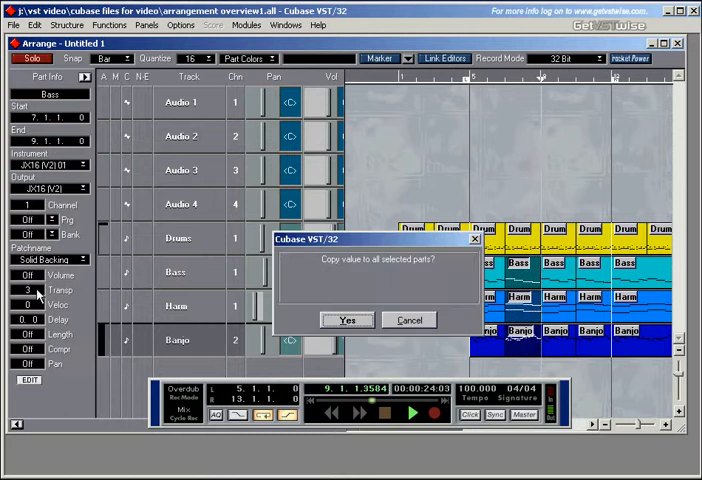
pyautogui.click(347, 320)
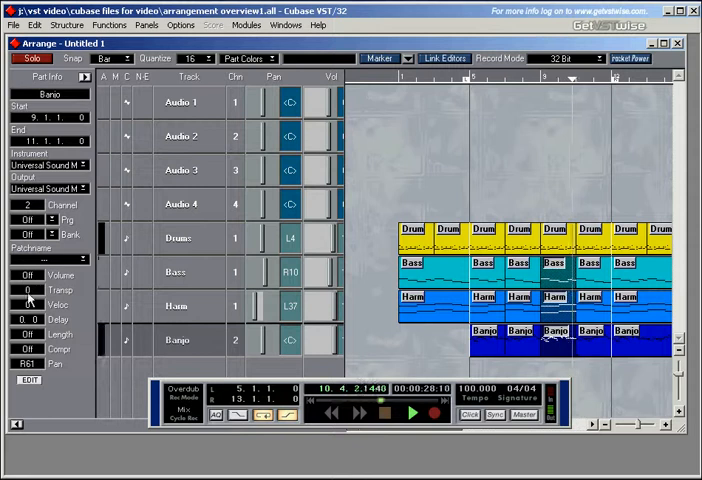
pyautogui.click(28, 290)
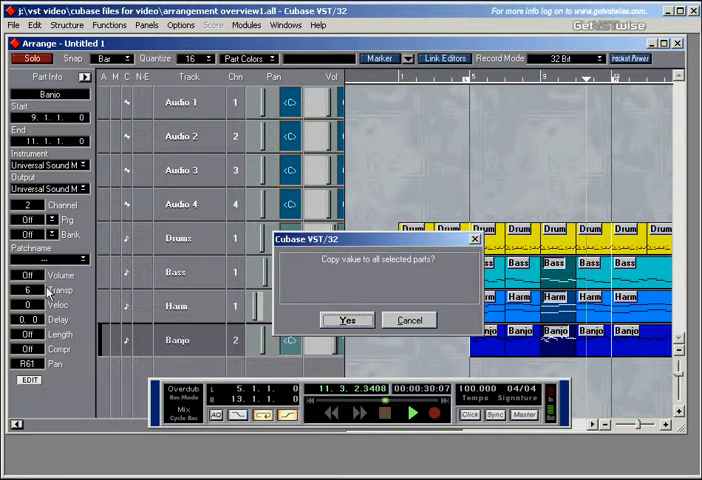
pyautogui.click(347, 320)
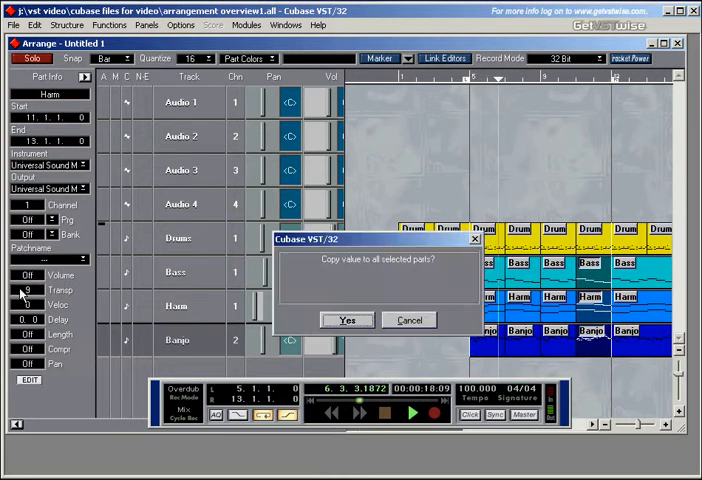
pyautogui.click(346, 320)
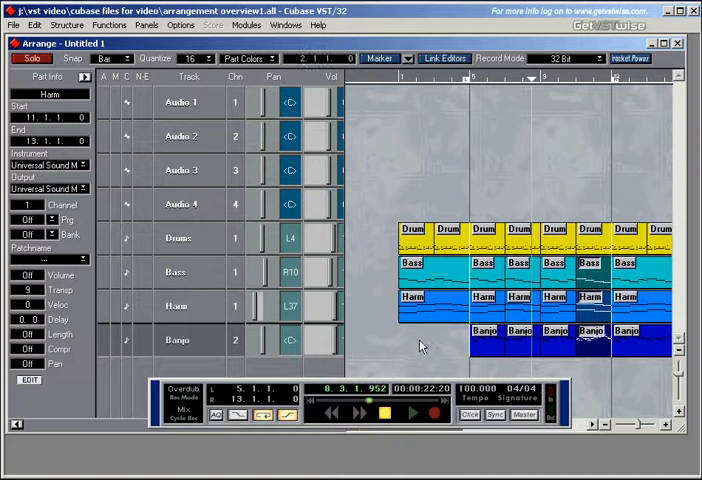
pyautogui.click(177, 340)
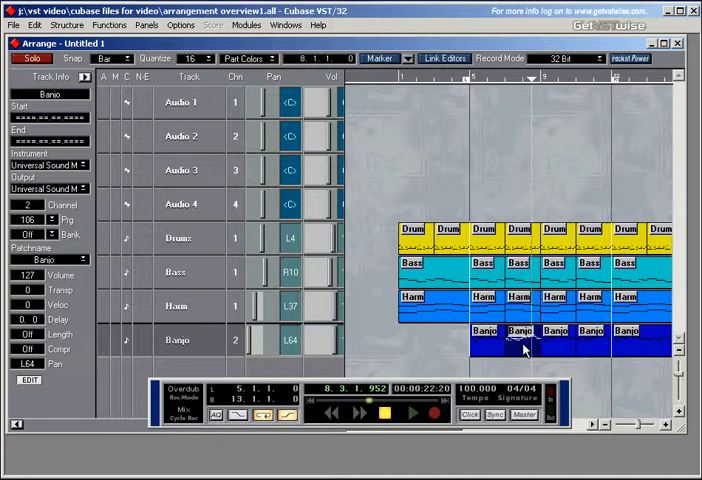
pyautogui.click(520, 340)
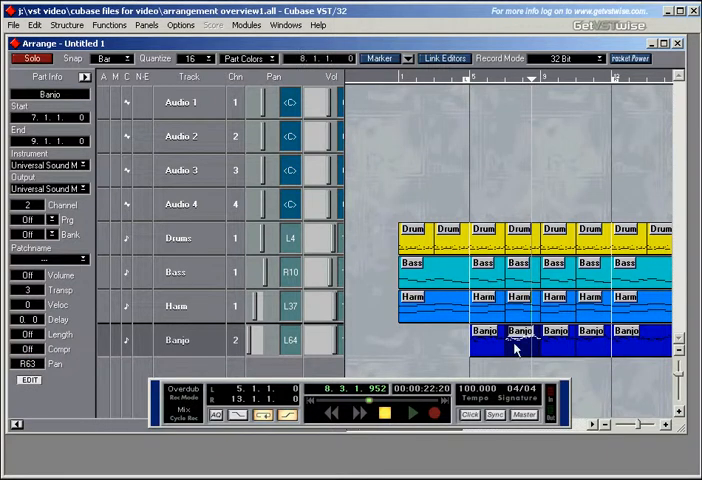
pyautogui.moveTo(518, 349)
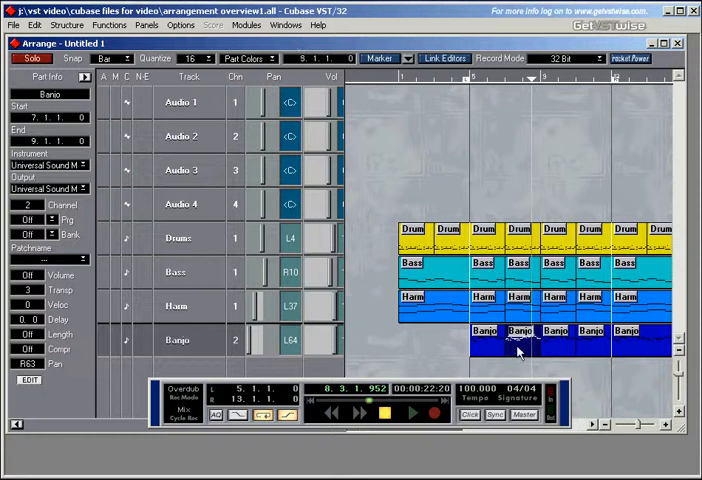
pyautogui.moveTo(336, 338)
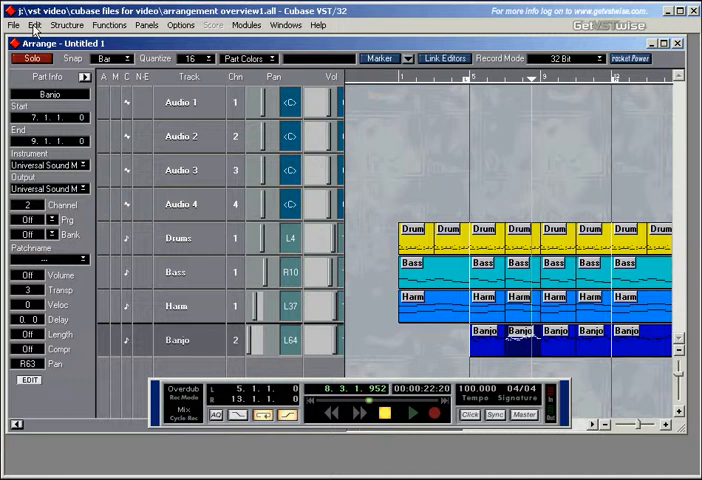
# - Tick Restrict Inspector to Track changes in Arrangement preferences and apply, showing Banjo's settings
pyautogui.click(35, 25)
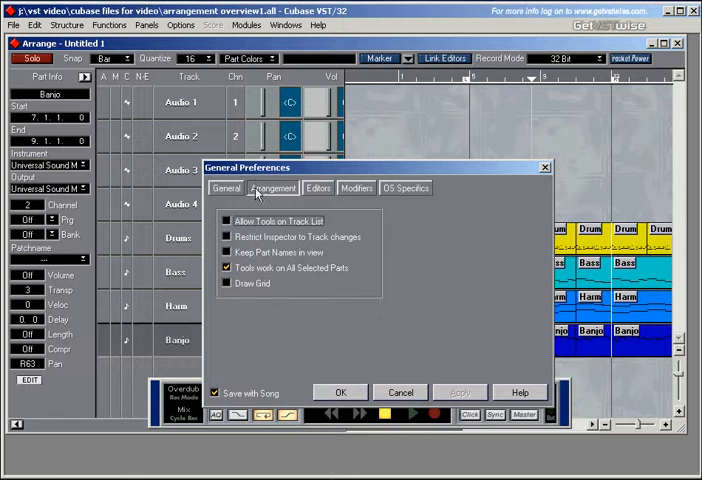
pyautogui.click(272, 188)
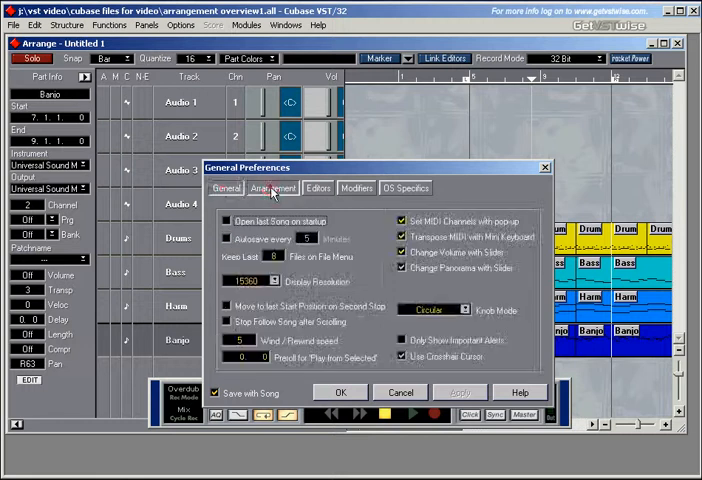
pyautogui.click(272, 188)
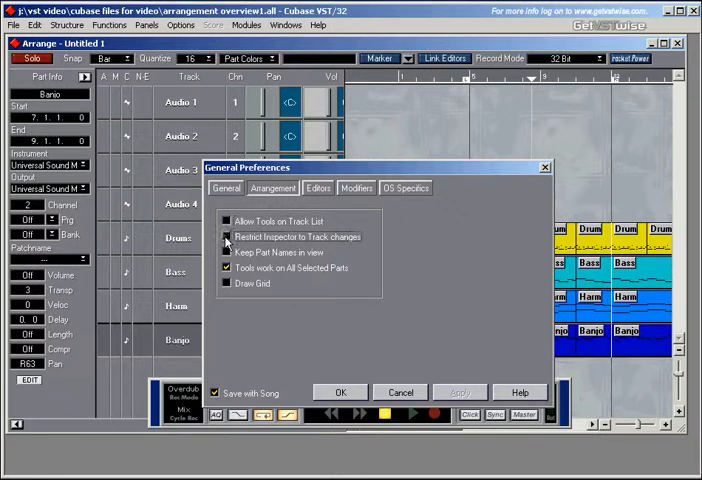
pyautogui.click(227, 237)
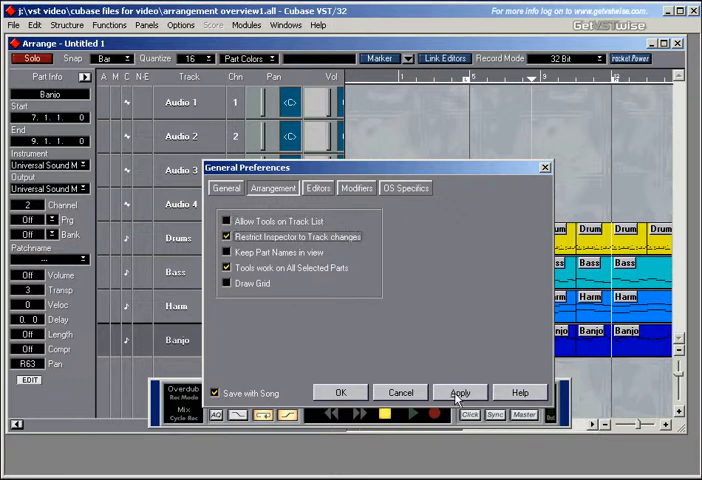
pyautogui.click(460, 391)
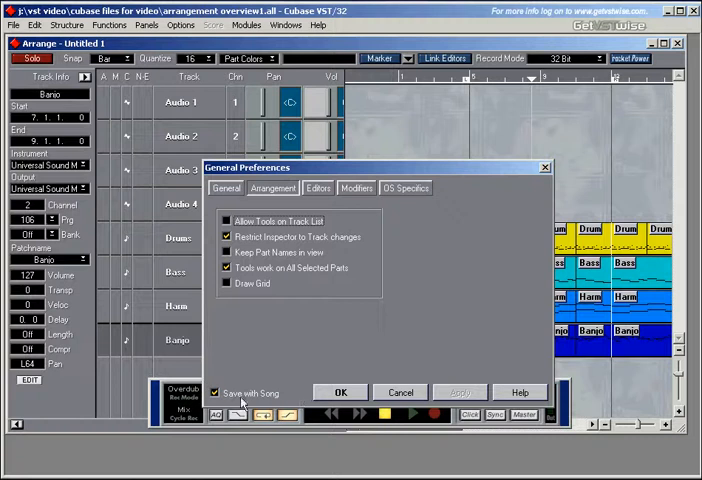
# - Toggle the Save with Song and Restrict Inspector to Track changes checkboxes off
pyautogui.click(227, 236)
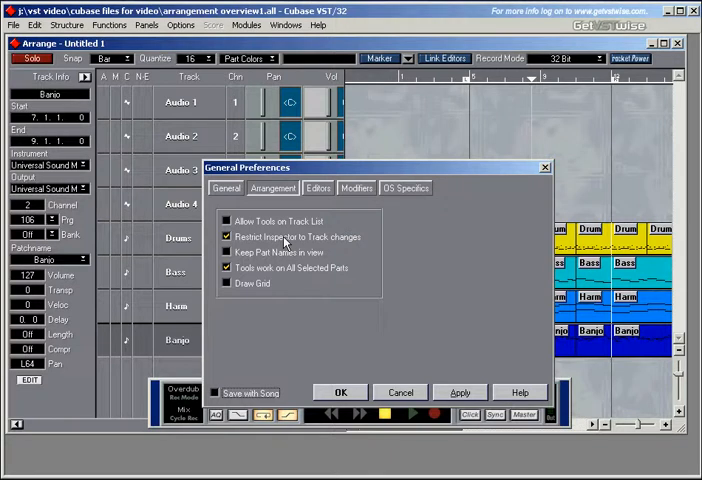
pyautogui.moveTo(217, 398)
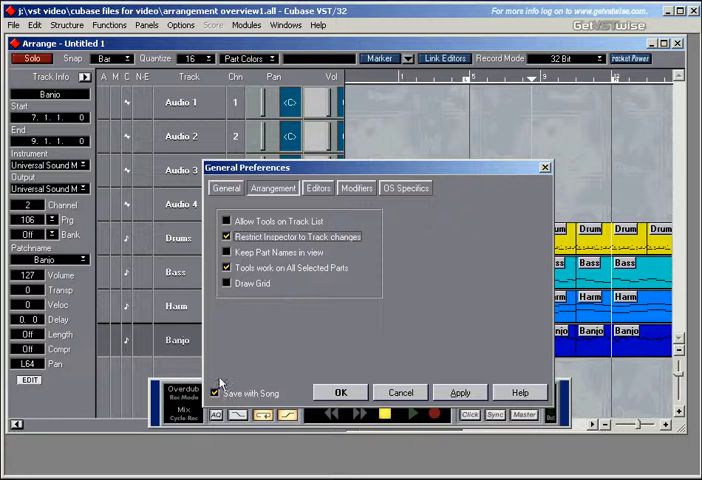
pyautogui.moveTo(369, 258)
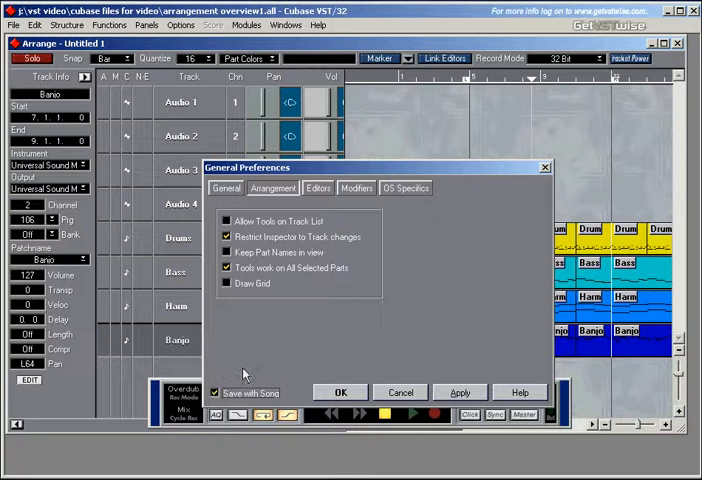
pyautogui.moveTo(220, 375)
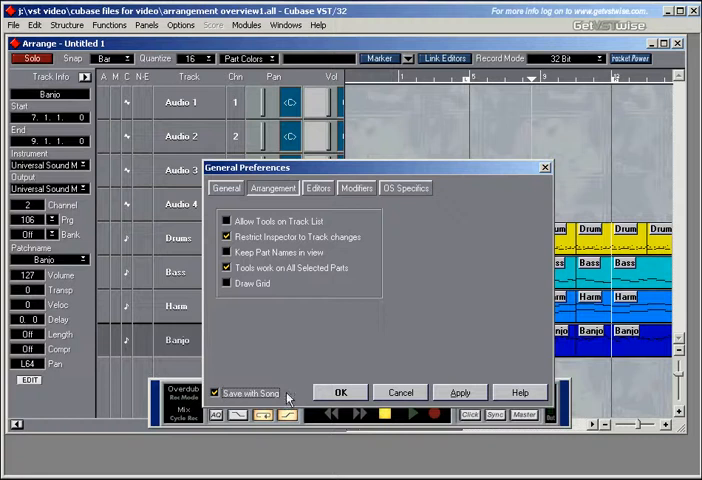
pyautogui.moveTo(224, 392)
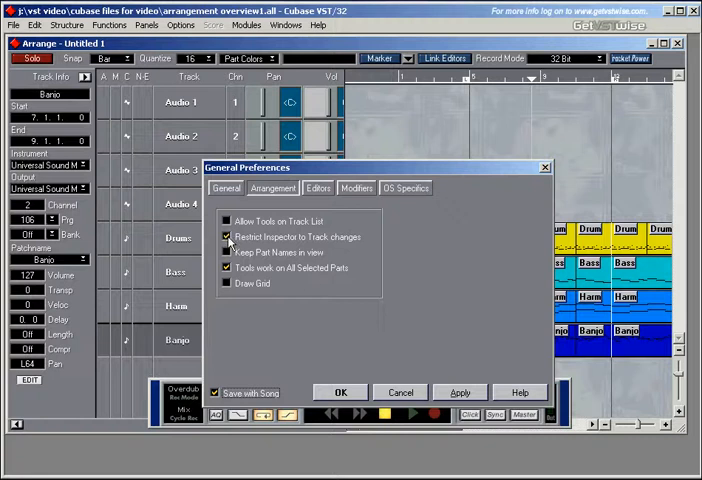
pyautogui.click(226, 237)
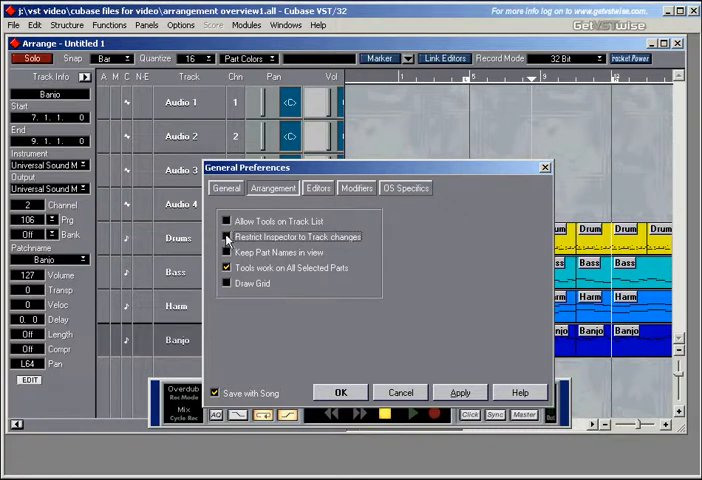
pyautogui.click(227, 236)
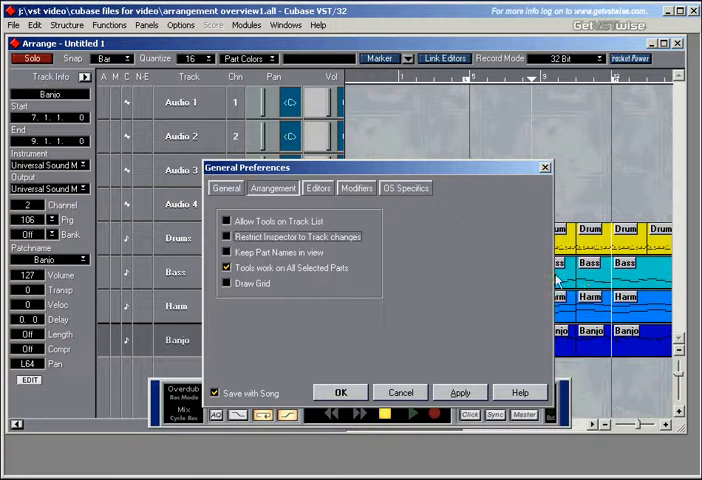
pyautogui.moveTo(590, 291)
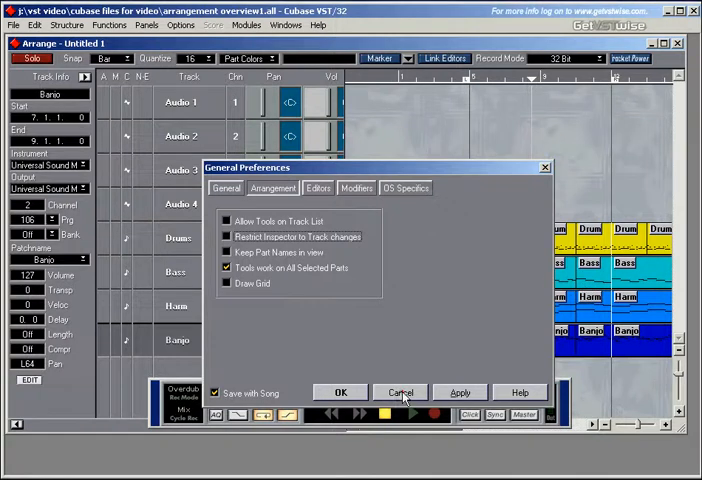
# - Cancel the Preferences dialog and hide the inspector to reveal volume and output columns
pyautogui.click(400, 391)
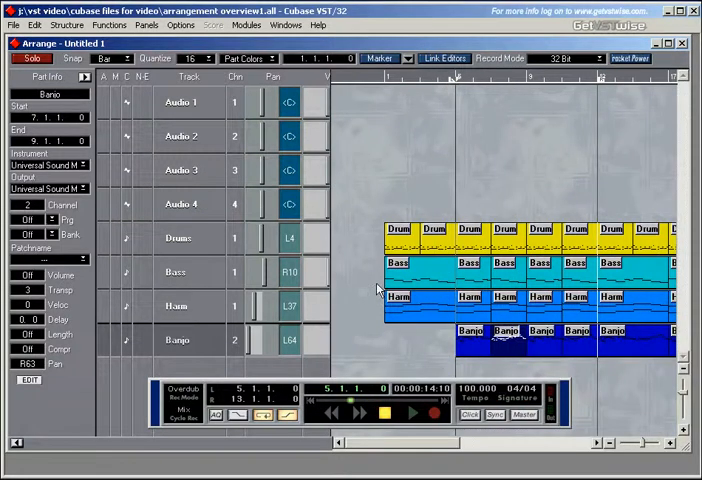
pyautogui.moveTo(200, 191)
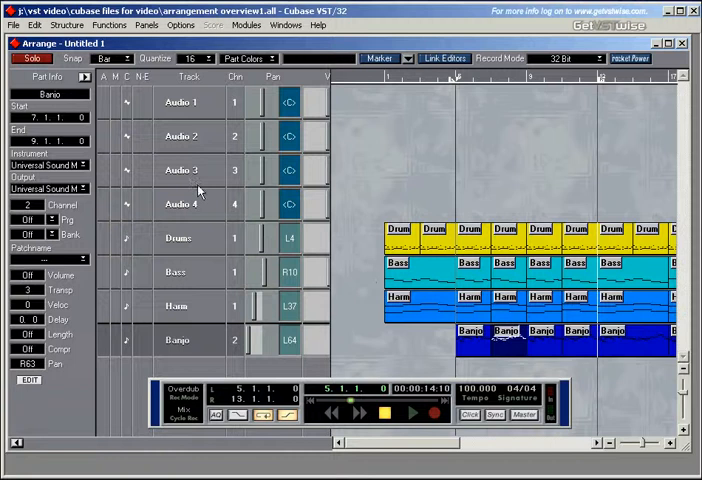
pyautogui.moveTo(172, 113)
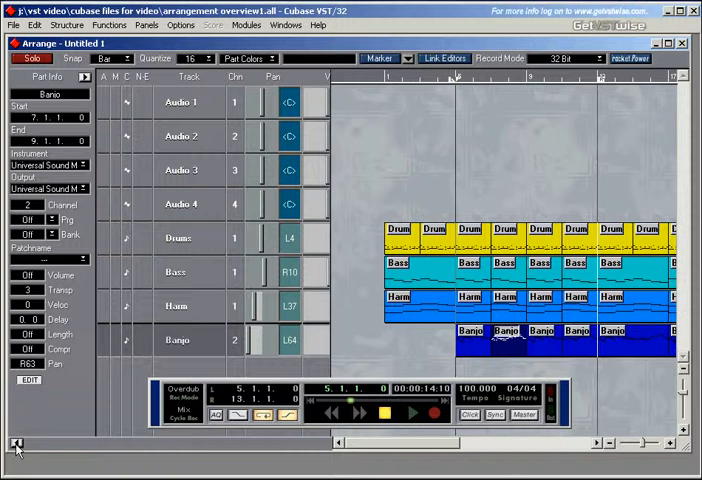
pyautogui.click(16, 443)
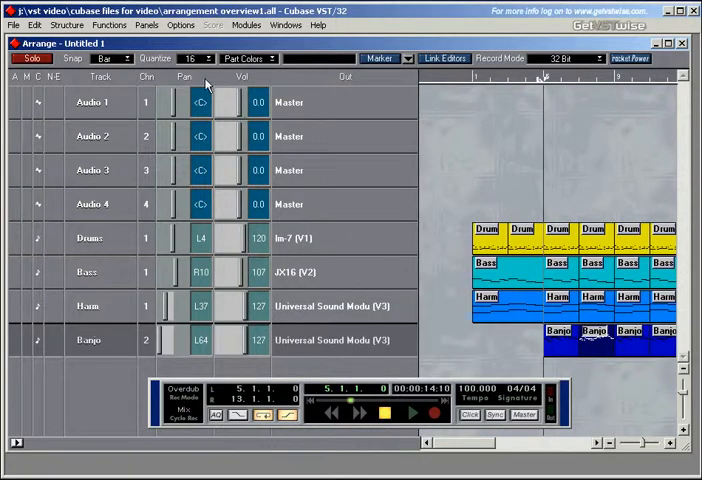
# - Untick Pan in the track list column menu
pyautogui.click(184, 78)
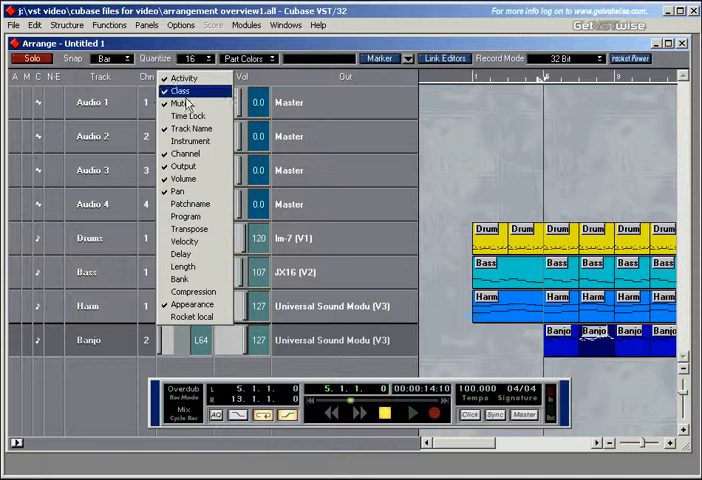
pyautogui.moveTo(178, 191)
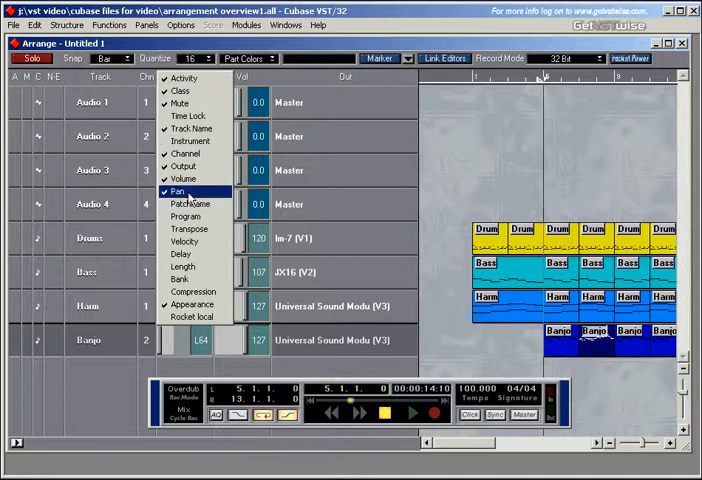
pyautogui.click(178, 191)
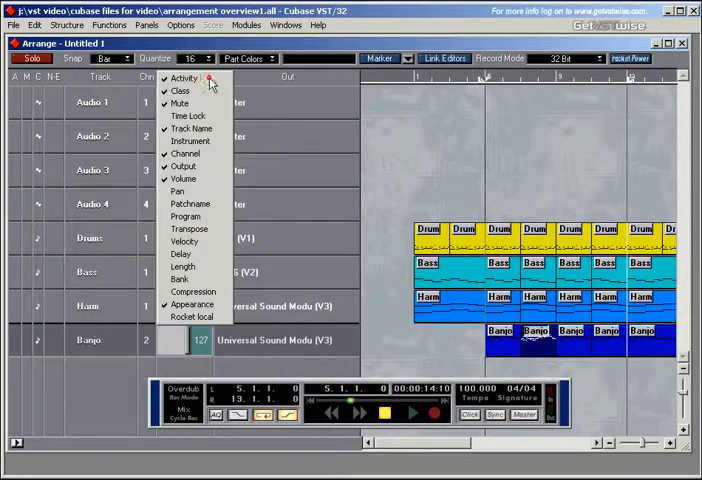